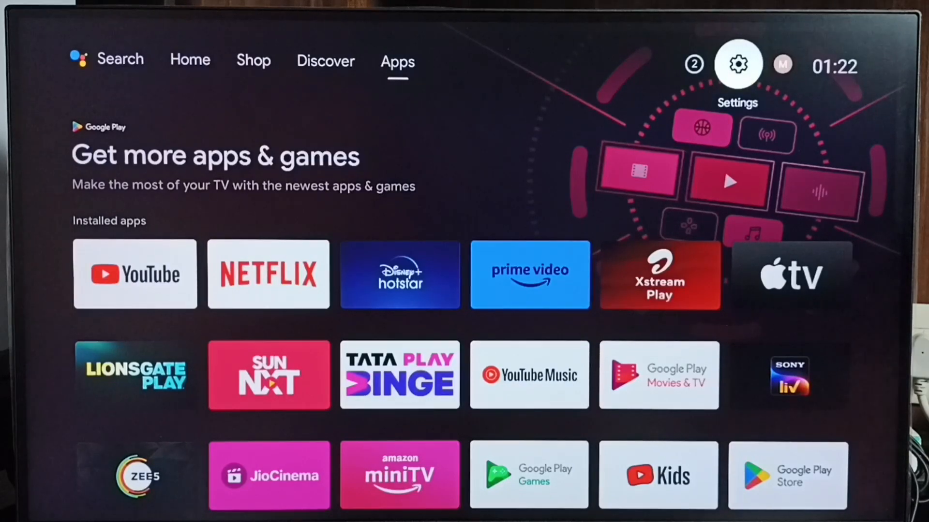
# - Open the Settings gear so the TV settings panel lists Apps and Device Preferences
pyautogui.click(738, 64)
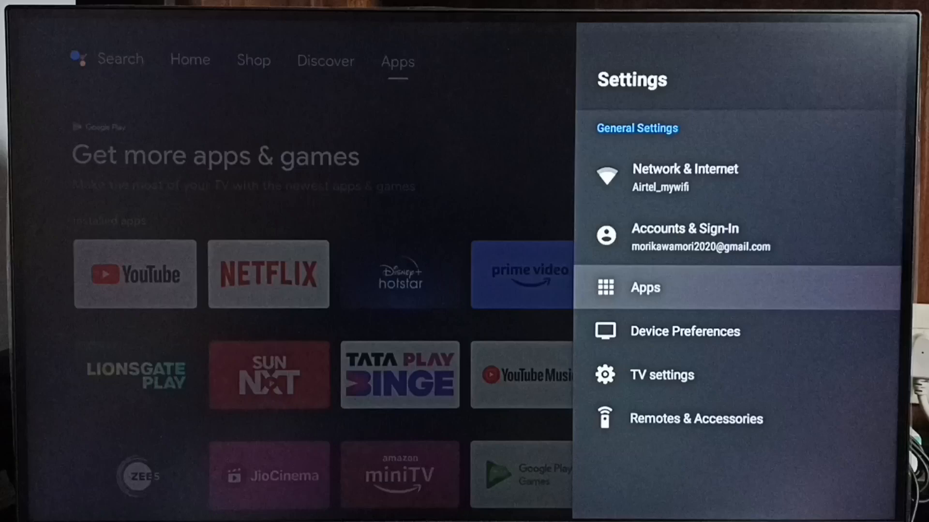
pyautogui.press('DOWN')
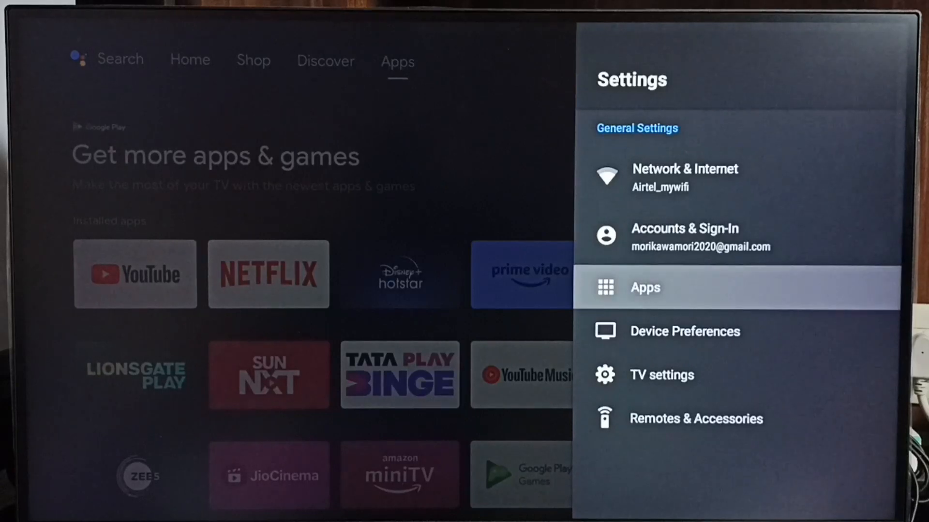
# - Show all installed apps under Settings > Apps and scroll down to Google Play Store
pyautogui.click(645, 287)
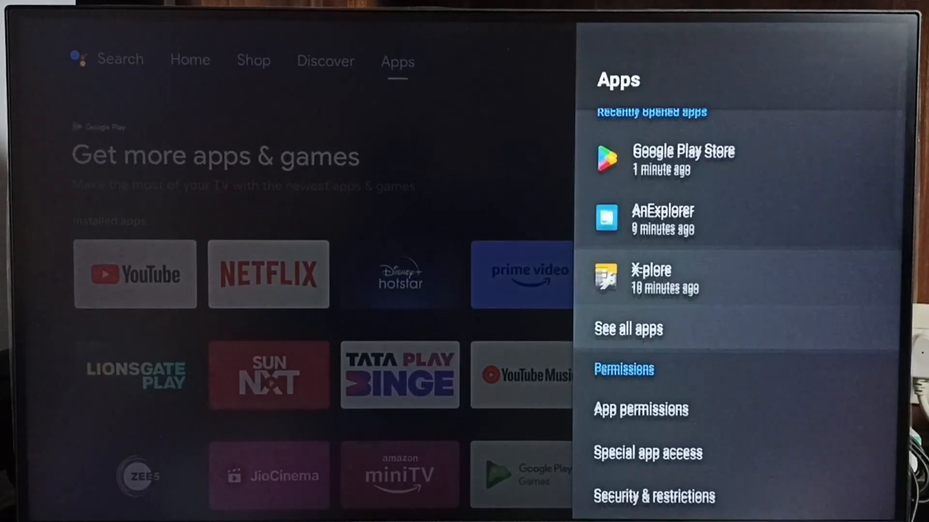
pyautogui.click(629, 329)
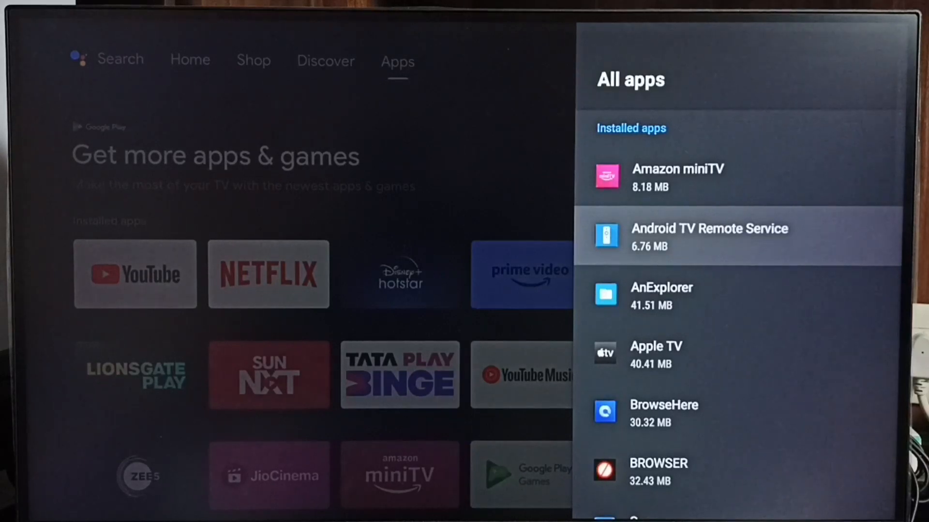
pyautogui.scroll(-3)
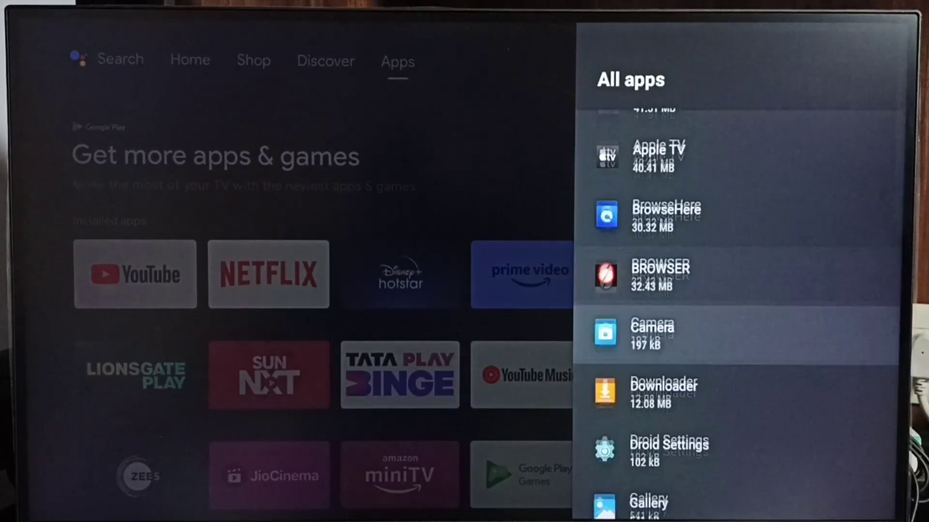
pyautogui.scroll(-3)
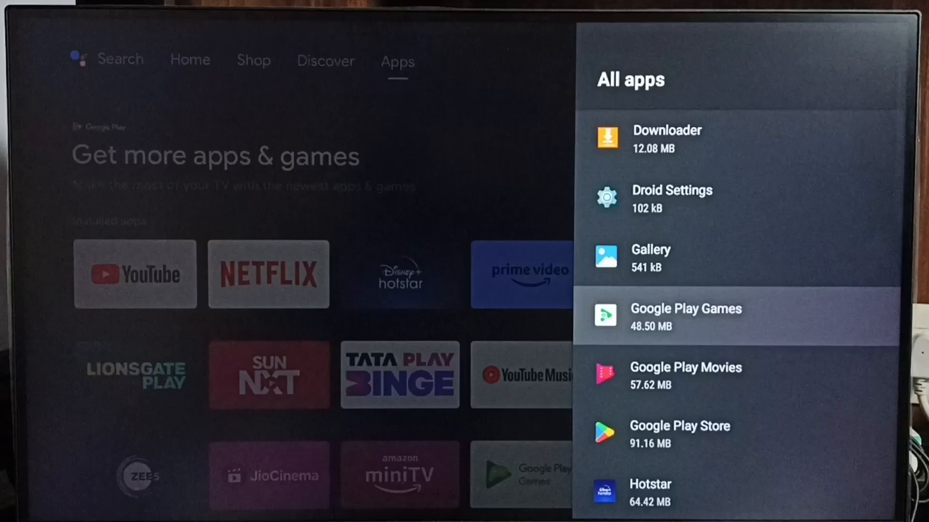
pyautogui.scroll(-3)
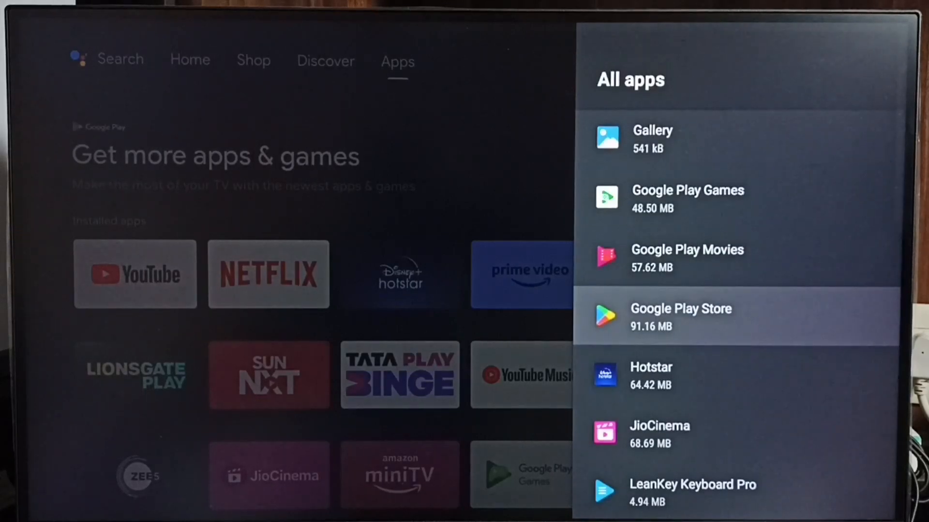
pyautogui.scroll(-3)
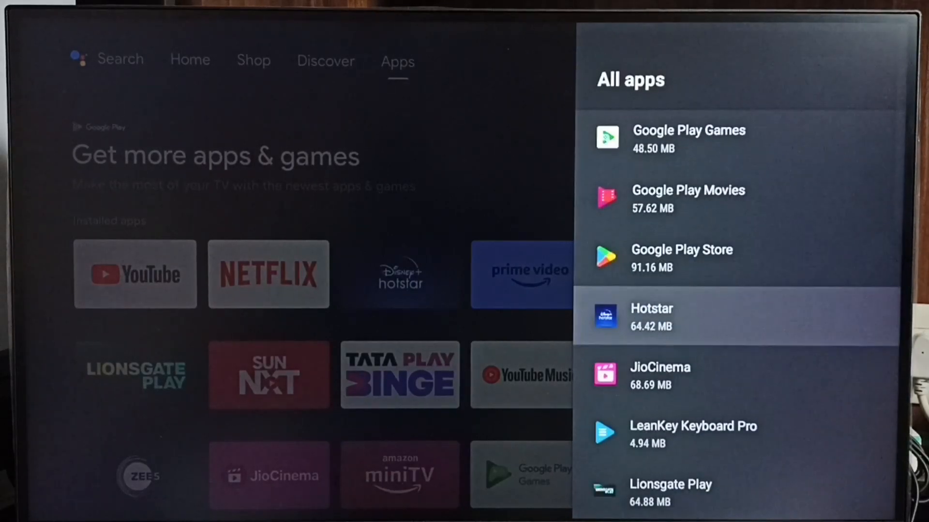
pyautogui.scroll(-3)
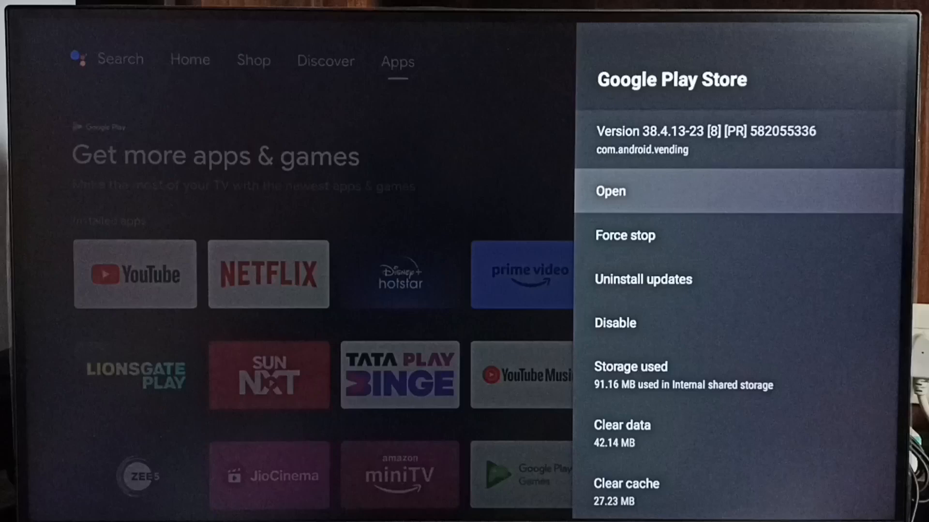
# - Launch Google Play Store from its app info page into the featured apps home
pyautogui.click(611, 190)
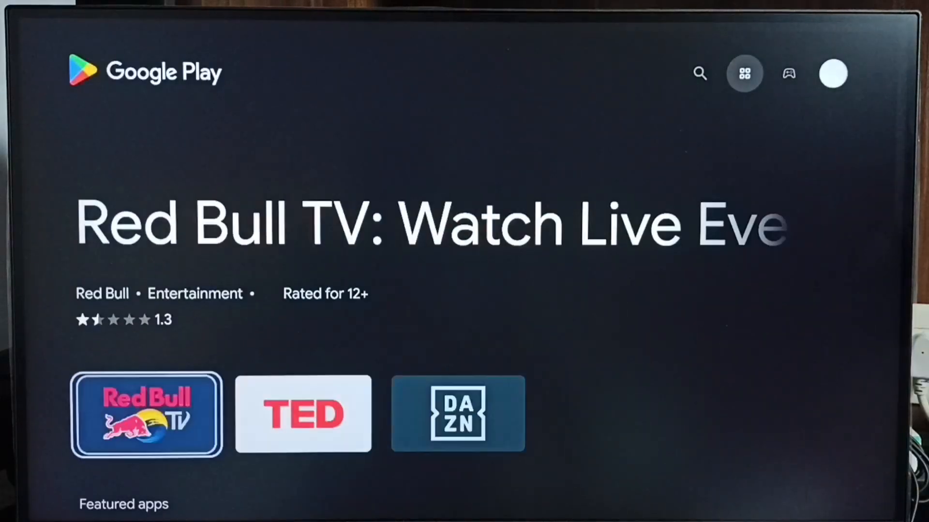